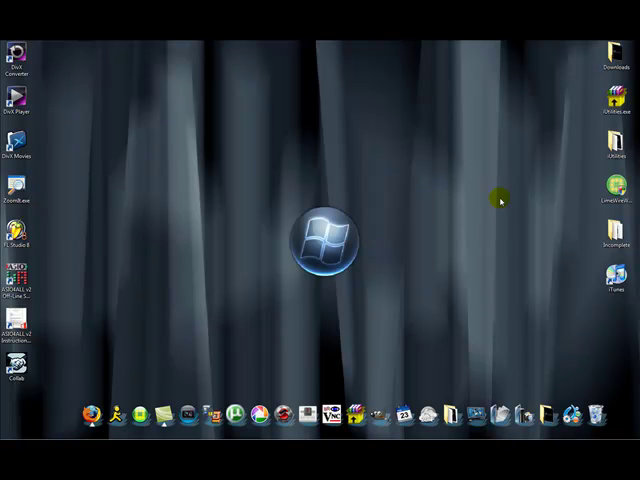
mouse_move(289, 197)
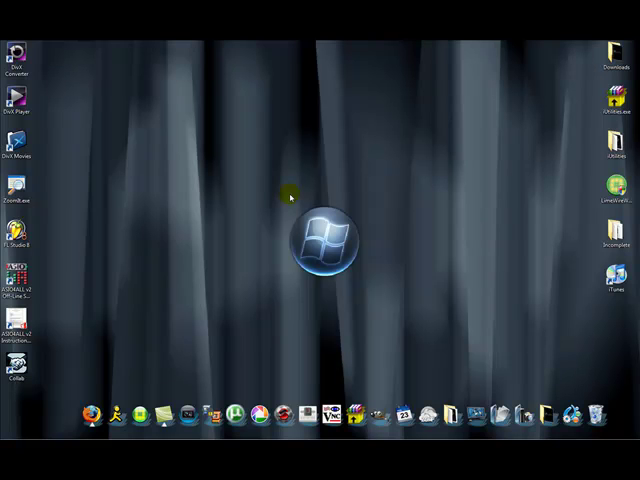
mouse_move(82, 405)
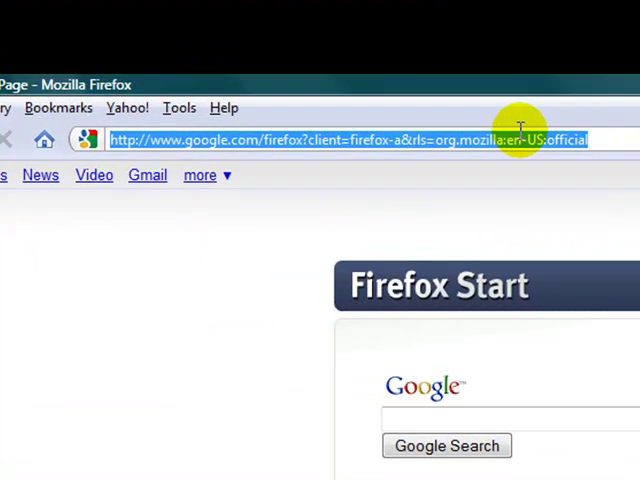
Load the WinSCP website in Firefox to view its release news
type("wins")
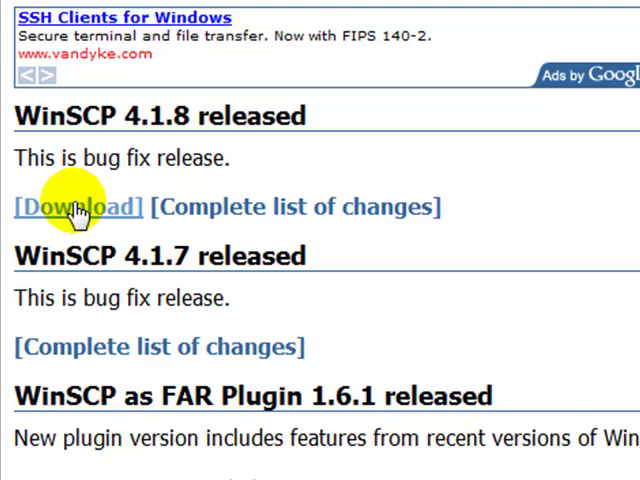
Download the WinSCP 4.1.8 release from the news page
scroll("down", 3)
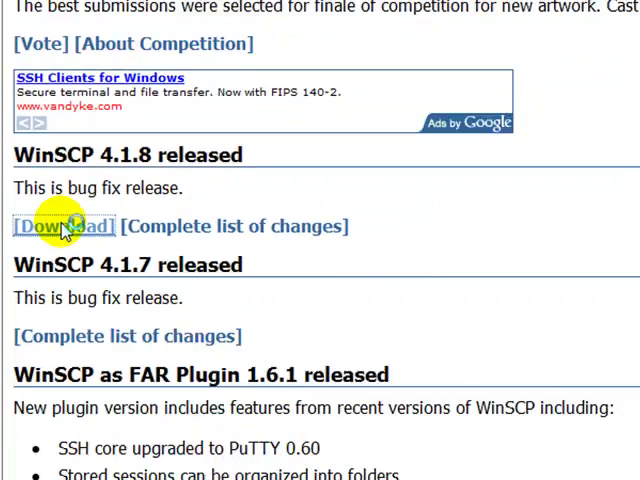
left_click(64, 226)
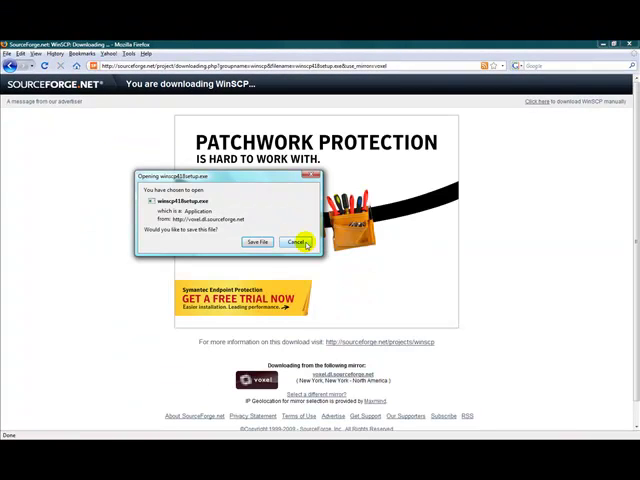
Cancel the prompt to save winscp418setup.exe
left_click(295, 242)
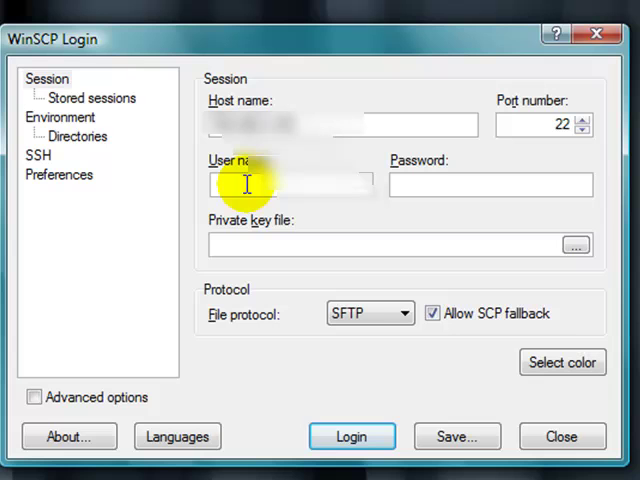
Log in over SFTP as user root on port 22
type("root")
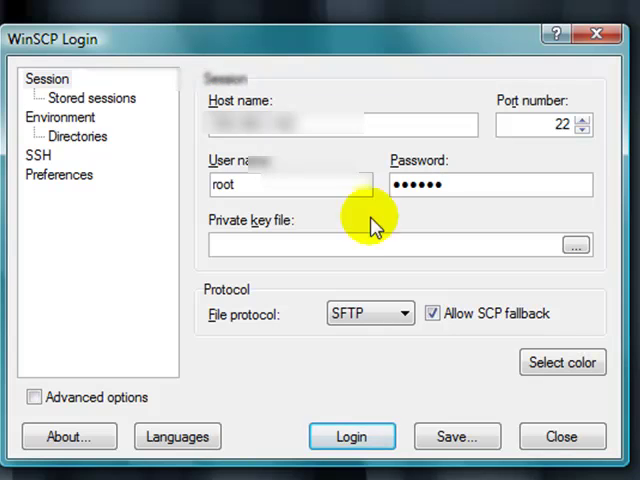
left_click(351, 436)
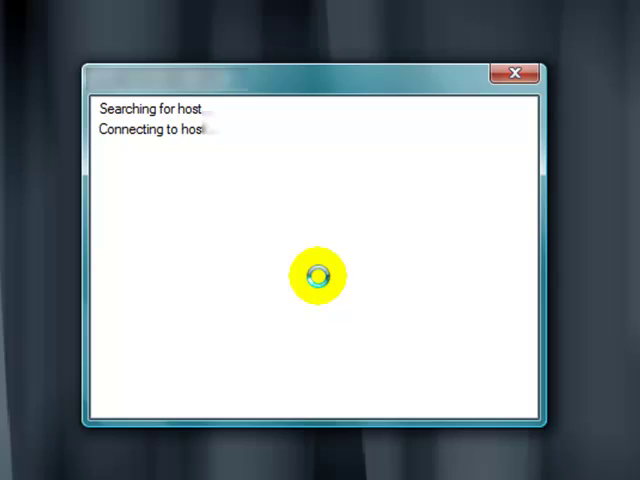
Accept the host key warning to finish connecting as root
left_click(513, 72)
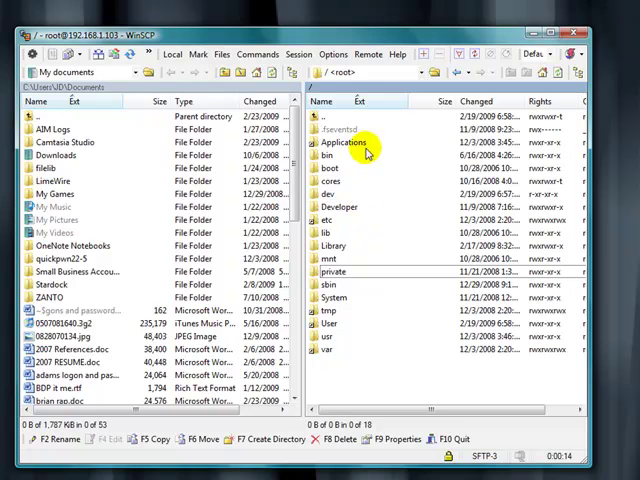
mouse_move(355, 168)
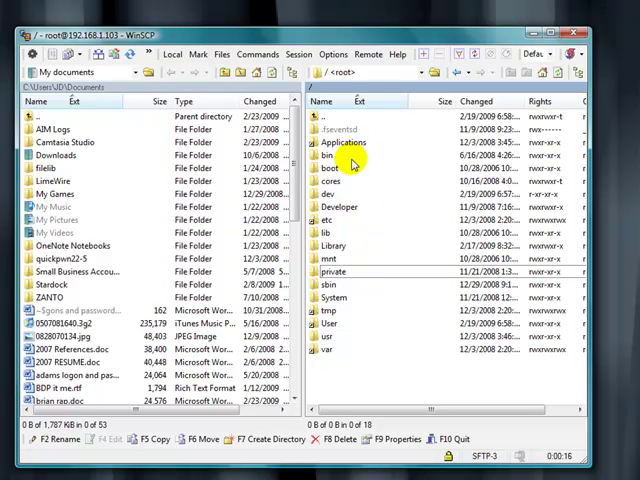
left_click(327, 155)
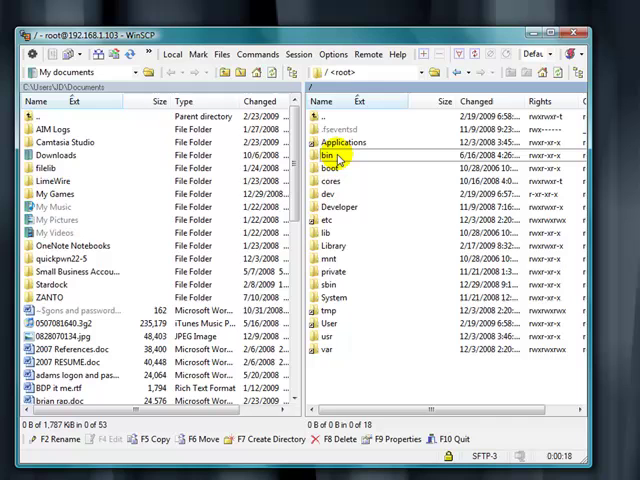